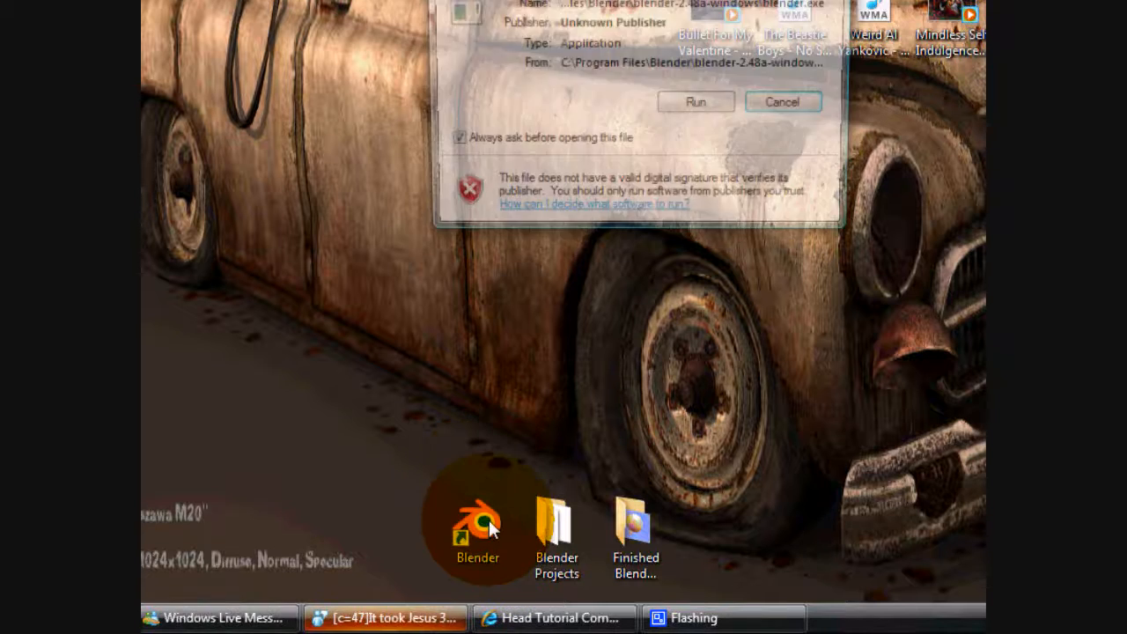
# Step: Launch Blender from the desktop shortcut, allowing Run in the unsigned-publisher warning
pyautogui.click(694, 102)
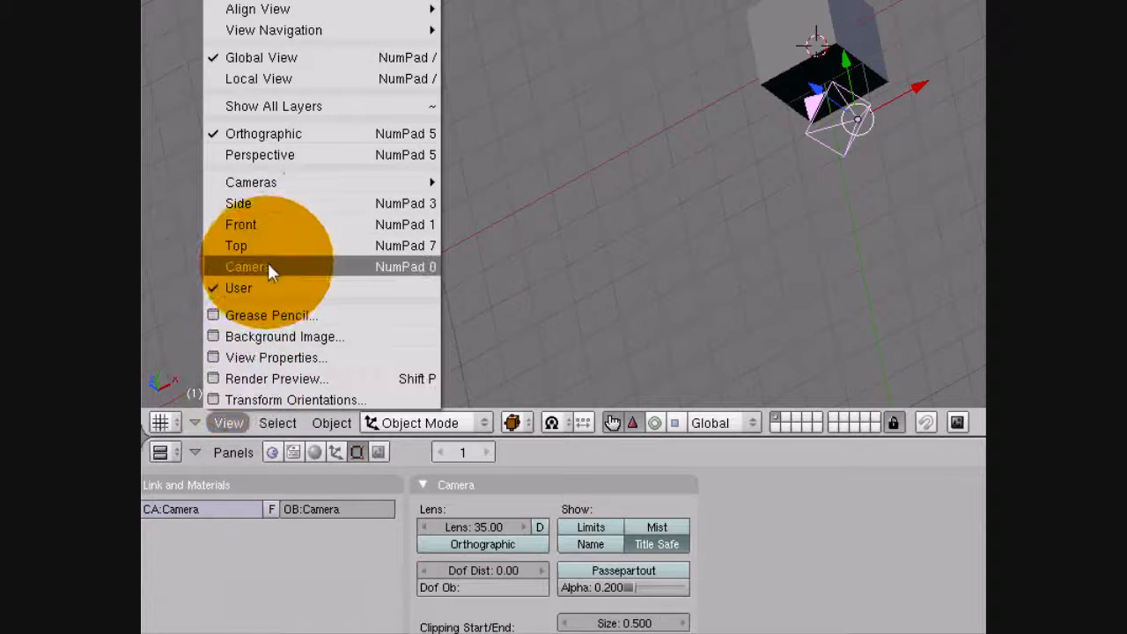
# Step: Switch the 3D view to the camera and adjust so the cube sits inside the camera frame
pyautogui.click(248, 268)
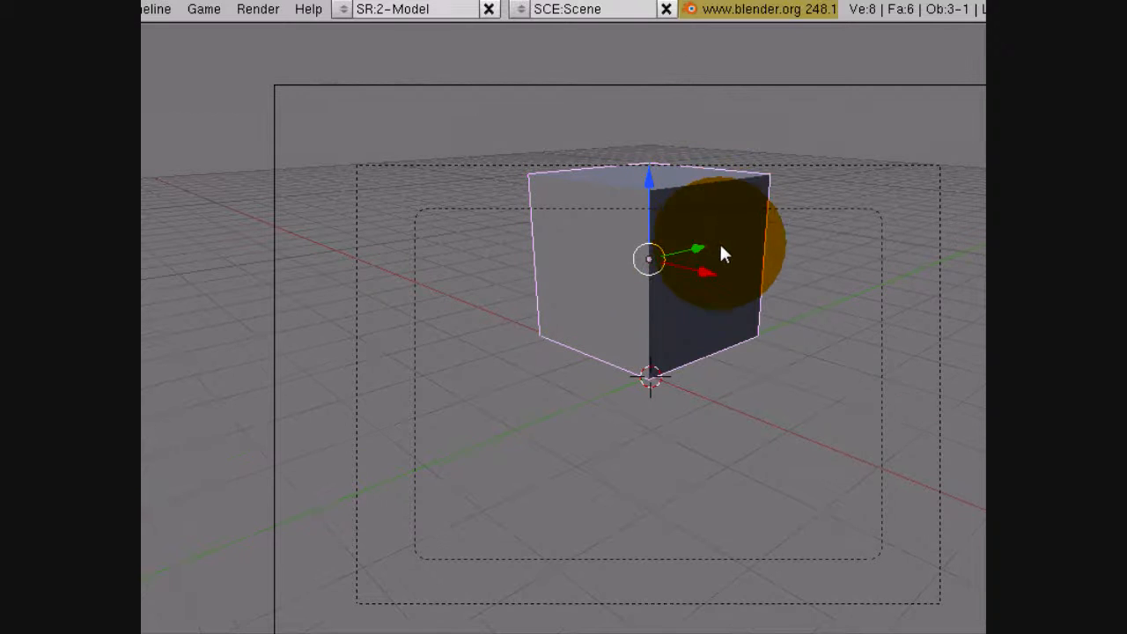
pyautogui.moveTo(722, 255); pyautogui.dragTo(760, 444)
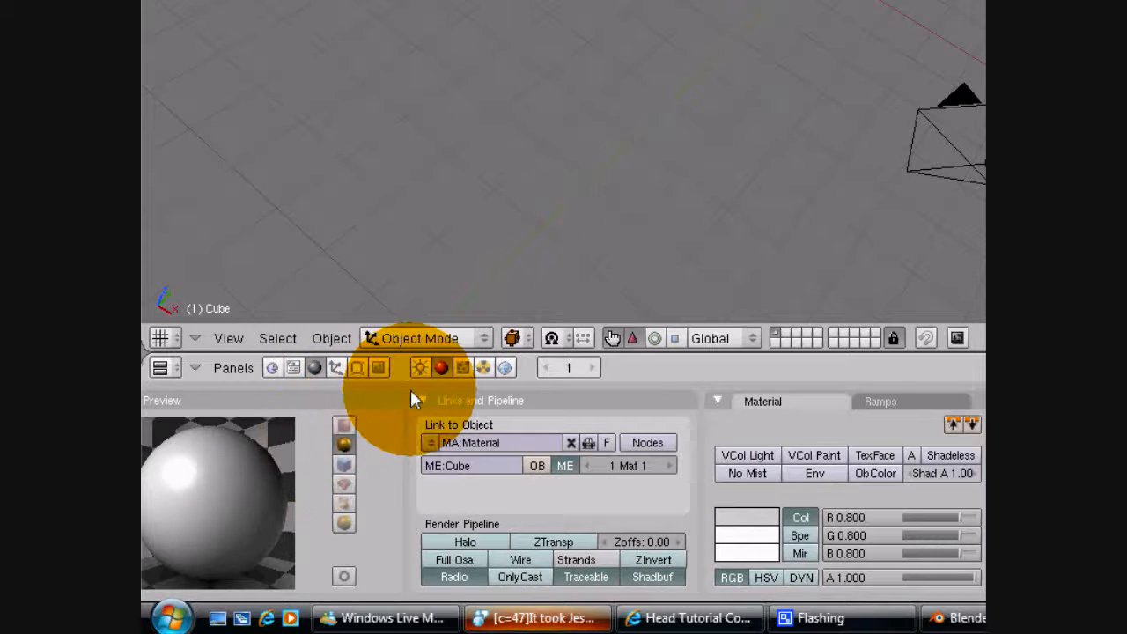
# Step: In the World settings, make the horizon blue and the zenith pale blue
pyautogui.click(507, 368)
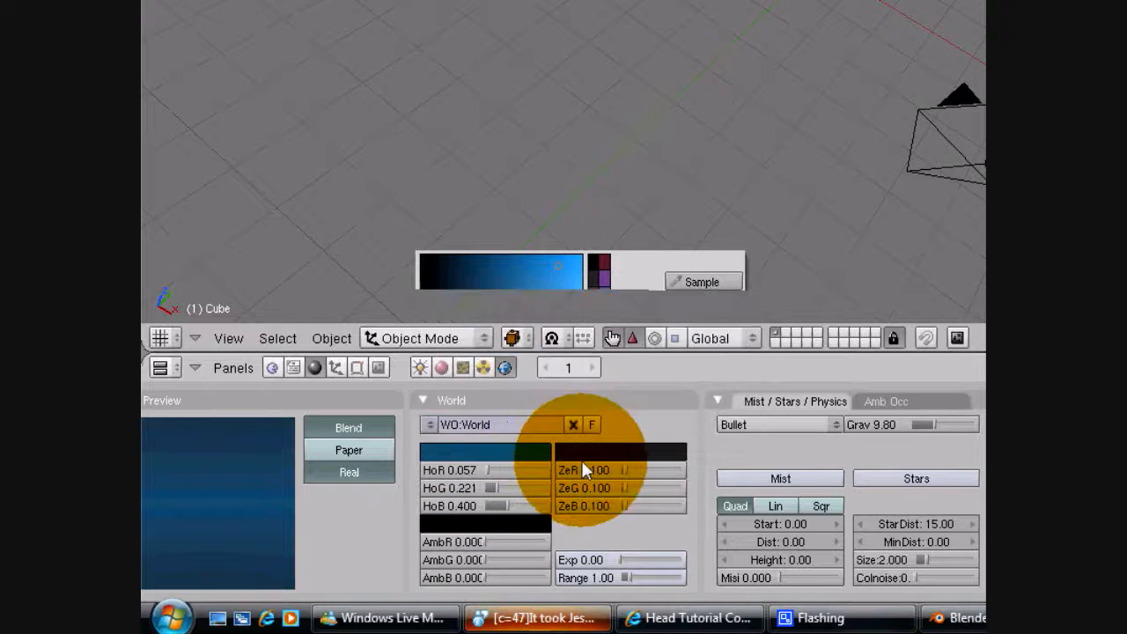
pyautogui.click(484, 451)
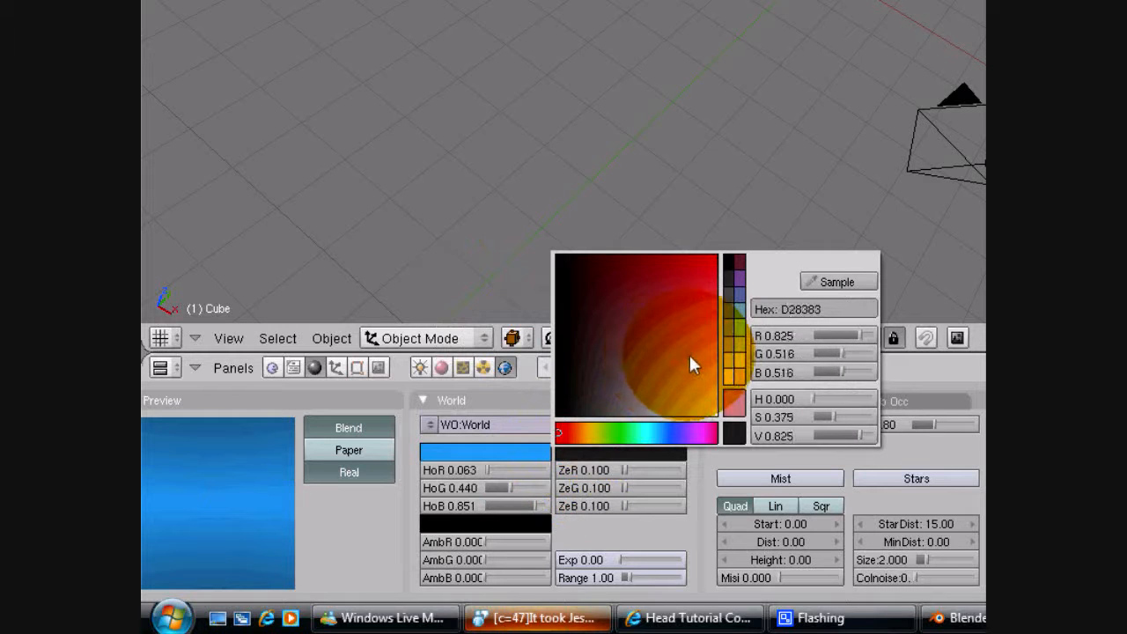
pyautogui.click(686, 387)
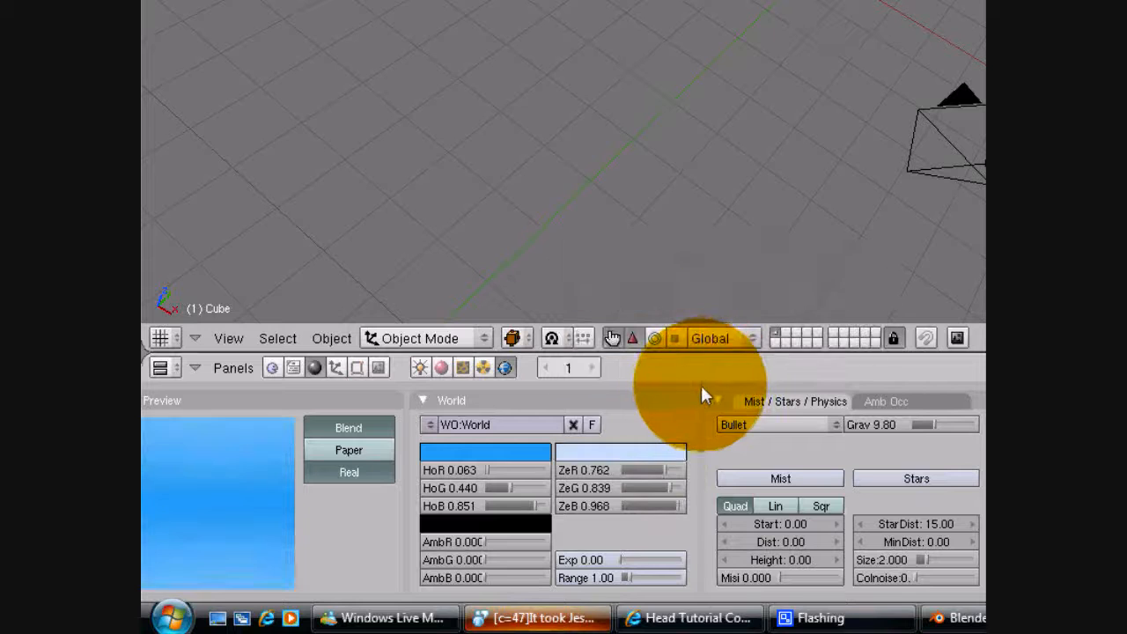
pyautogui.moveTo(652, 412)
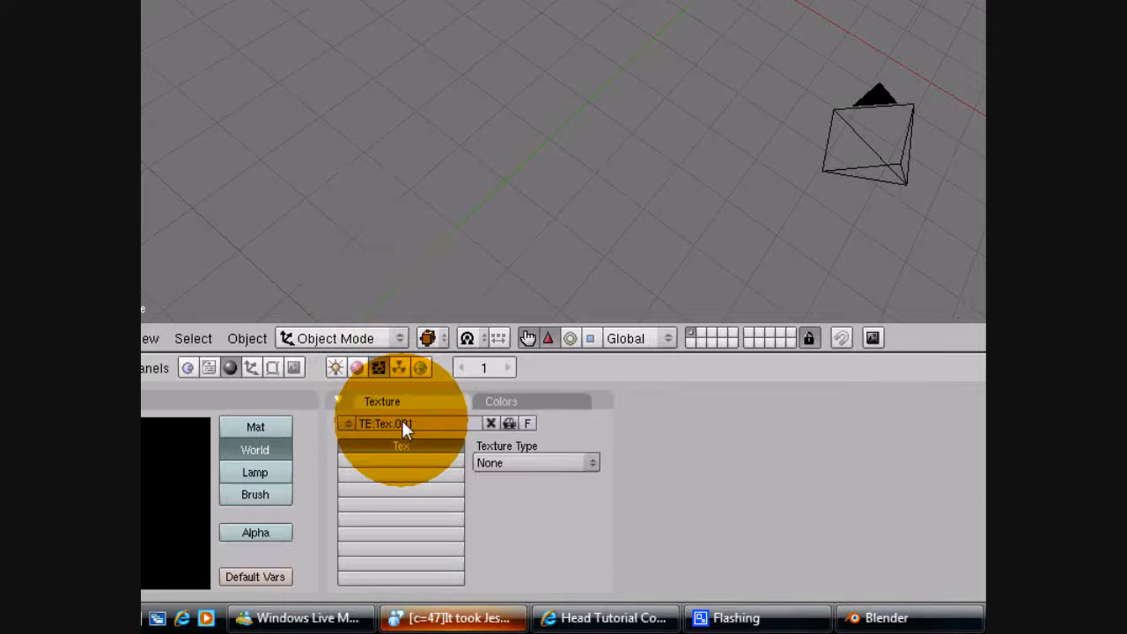
# Step: Set the world texture type to Clouds and raise its noise depth to 4
pyautogui.click(535, 462)
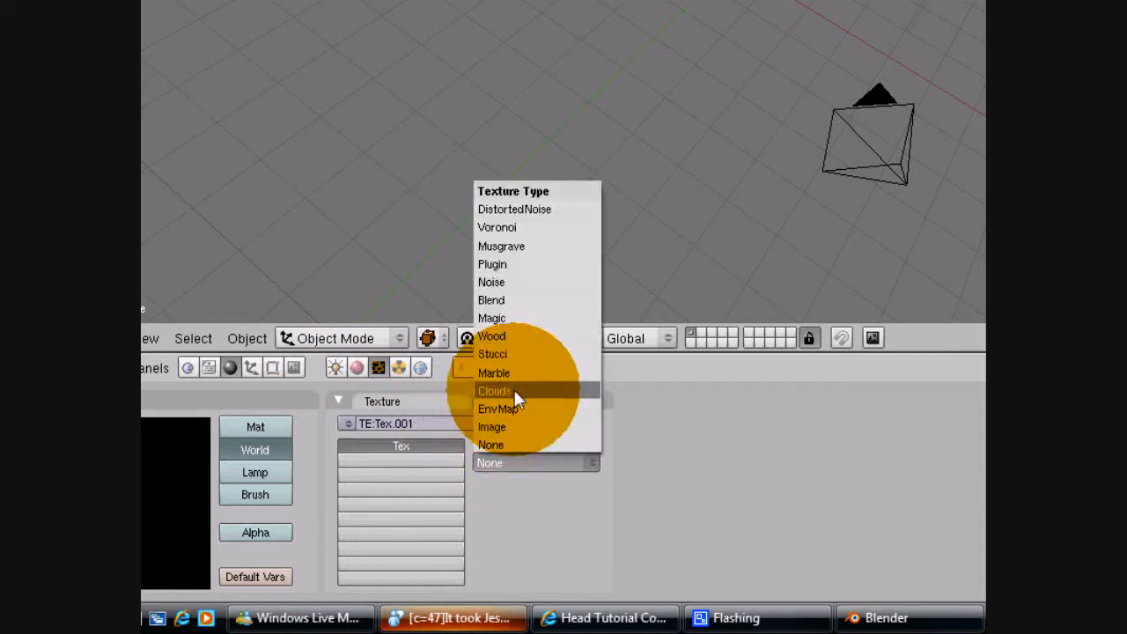
pyautogui.click(493, 391)
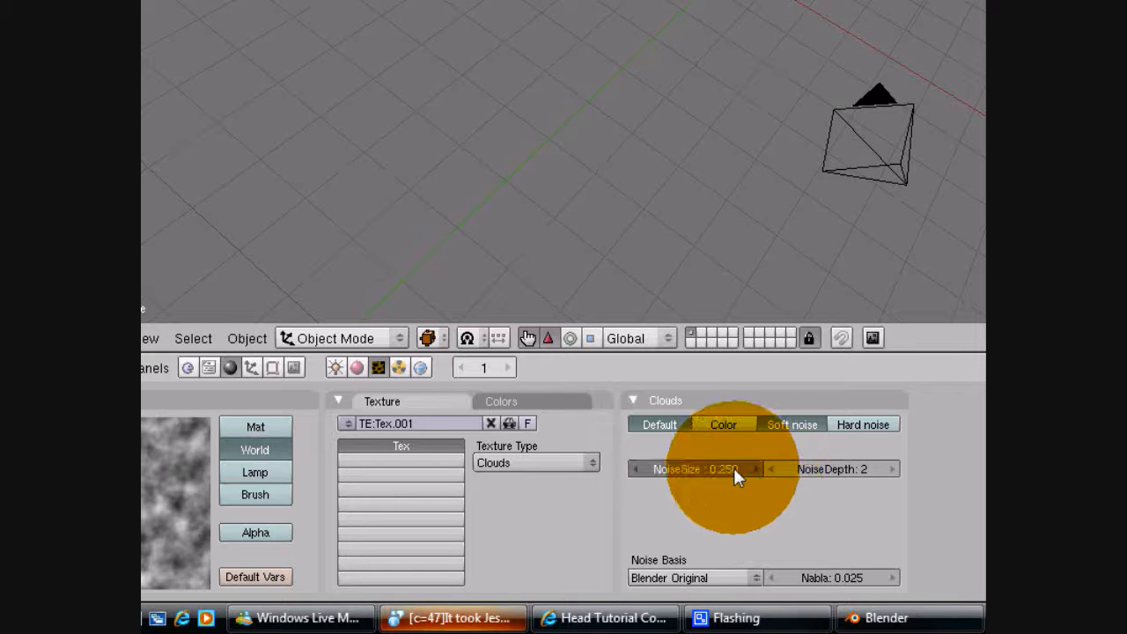
pyautogui.moveTo(695, 469); pyautogui.dragTo(740, 468)
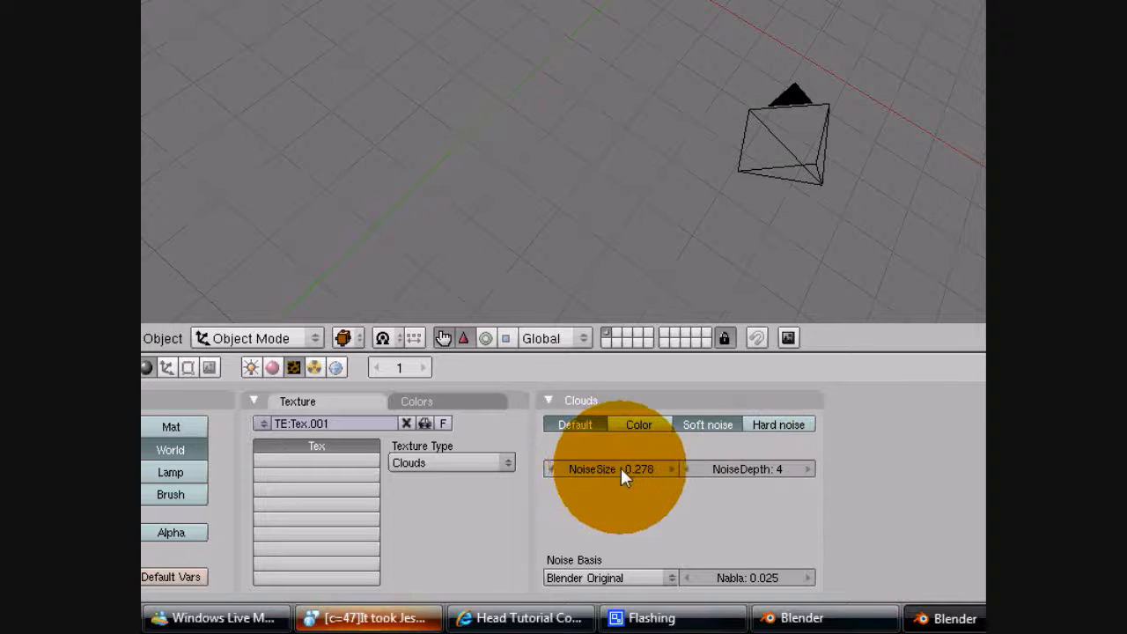
# Step: Retune the cloud noise size to about 0.15 and choose a noise basis
pyautogui.moveTo(619, 468); pyautogui.dragTo(599, 479)
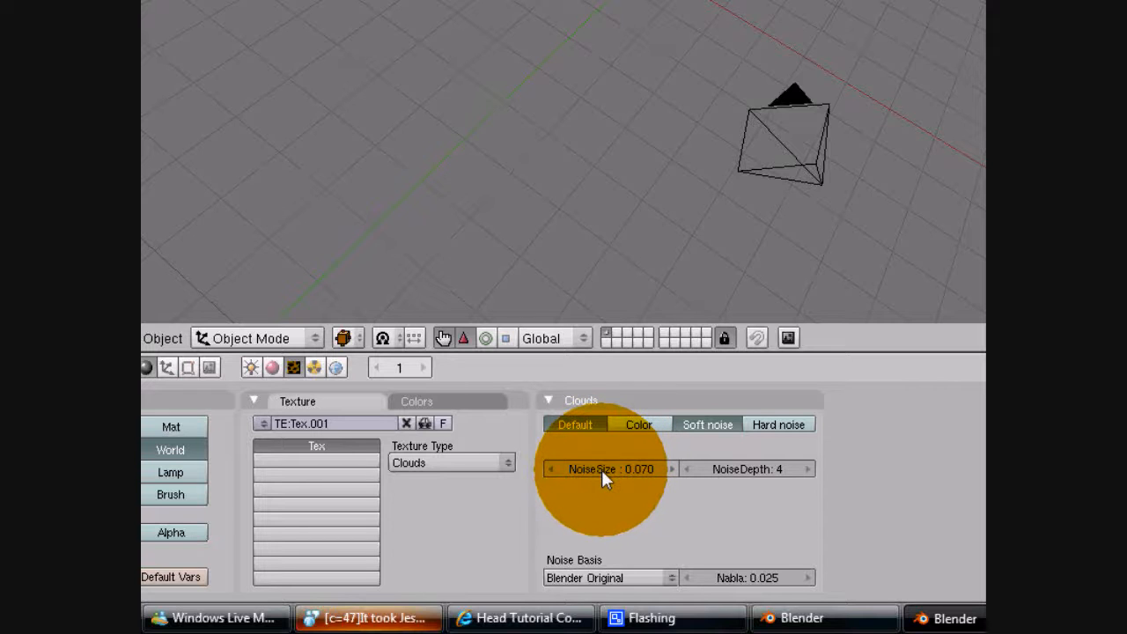
pyautogui.moveTo(608, 469); pyautogui.dragTo(630, 469)
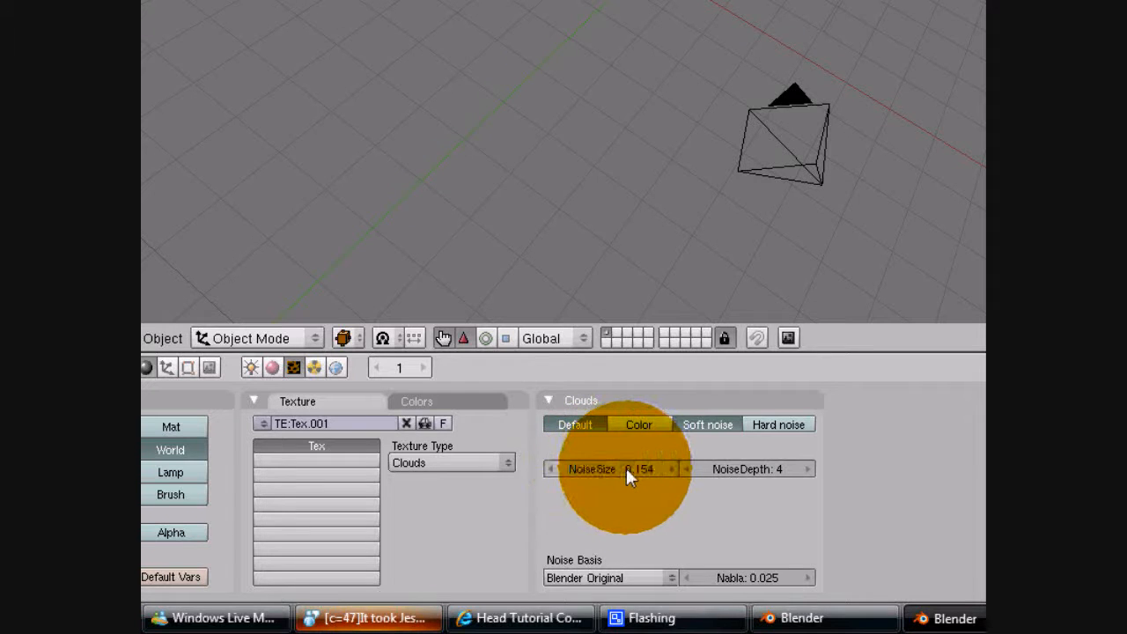
pyautogui.click(608, 578)
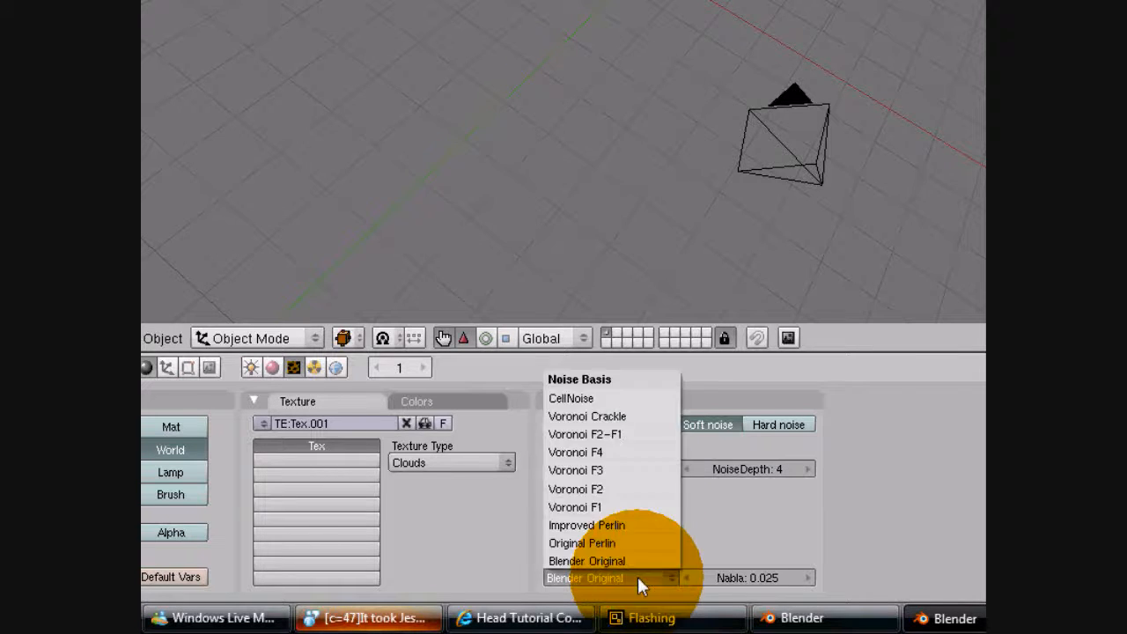
pyautogui.click(595, 560)
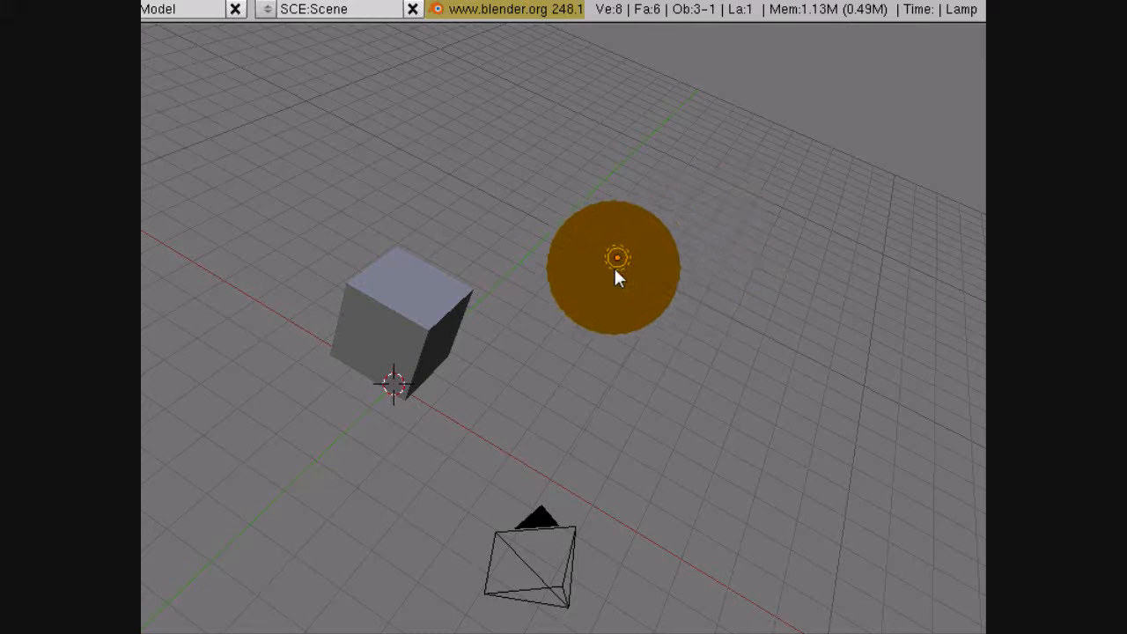
# Step: Add a new lamp at the 3D cursor and move it off to the left of the cube
pyautogui.click(613, 271)
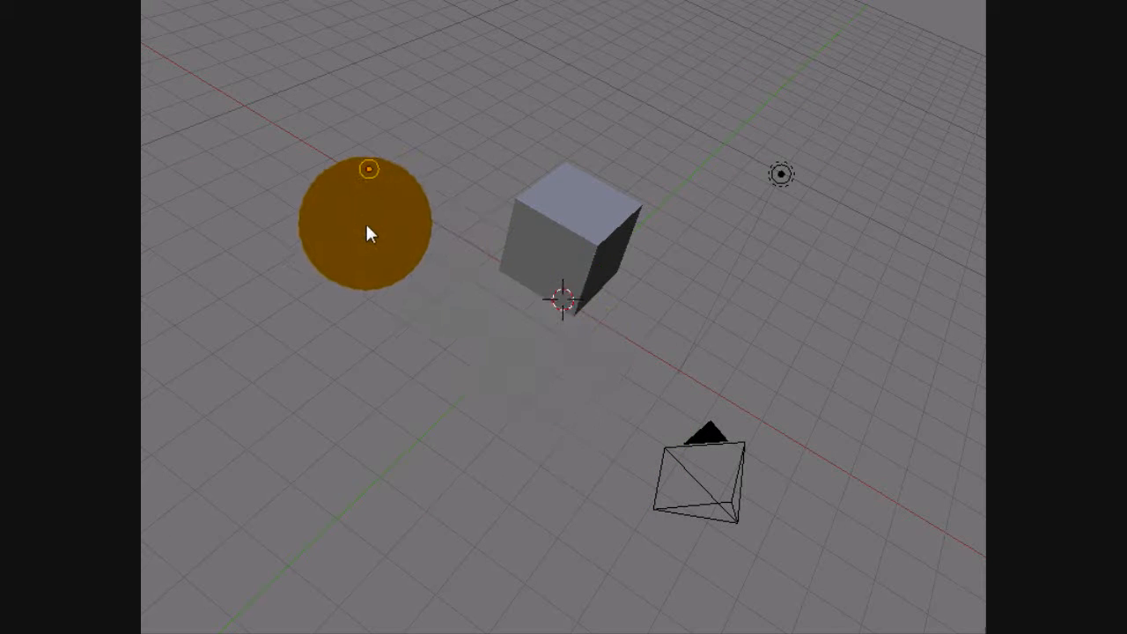
pyautogui.moveTo(367, 233); pyautogui.dragTo(530, 335)
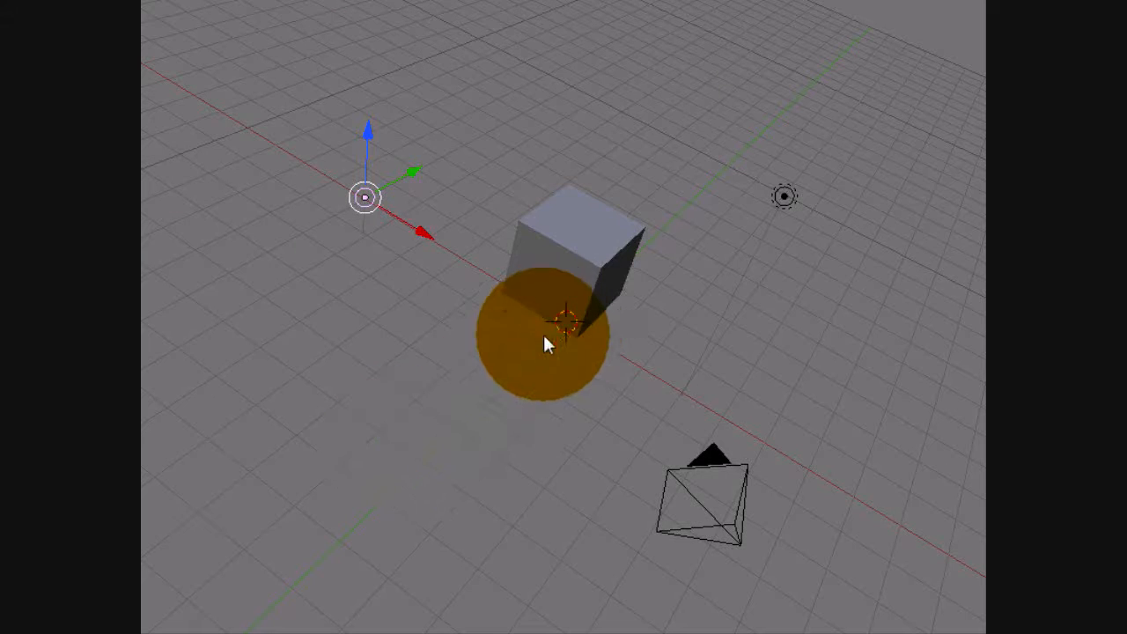
pyautogui.click(229, 445)
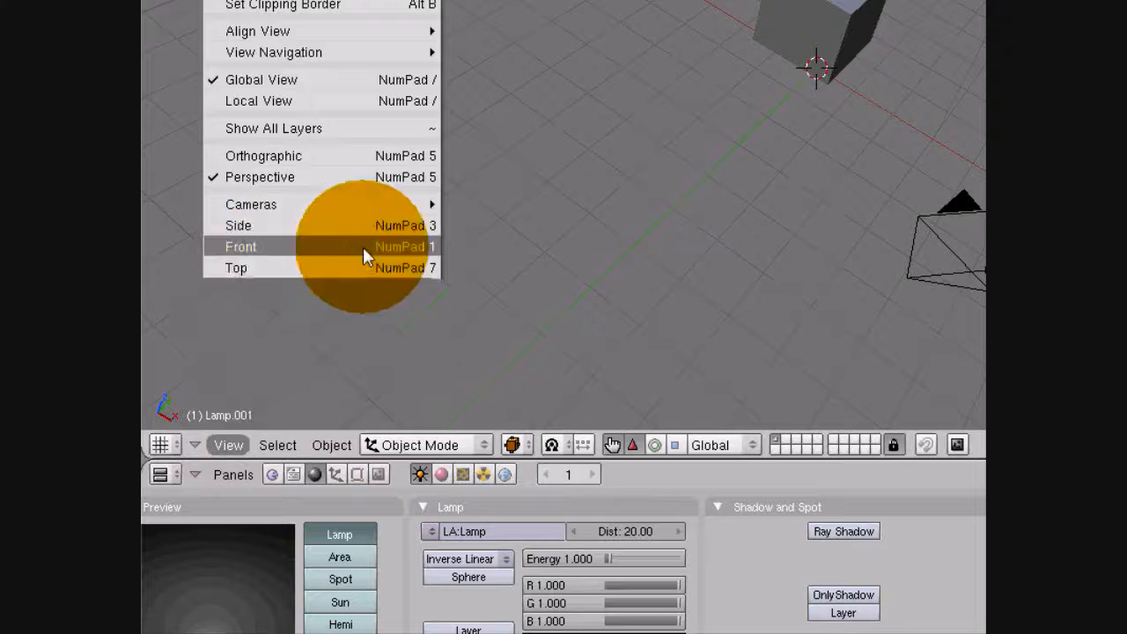
# Step: From front view, browse to the Pictures folder and load HortonGlassWall.jpg as the background image
pyautogui.click(239, 247)
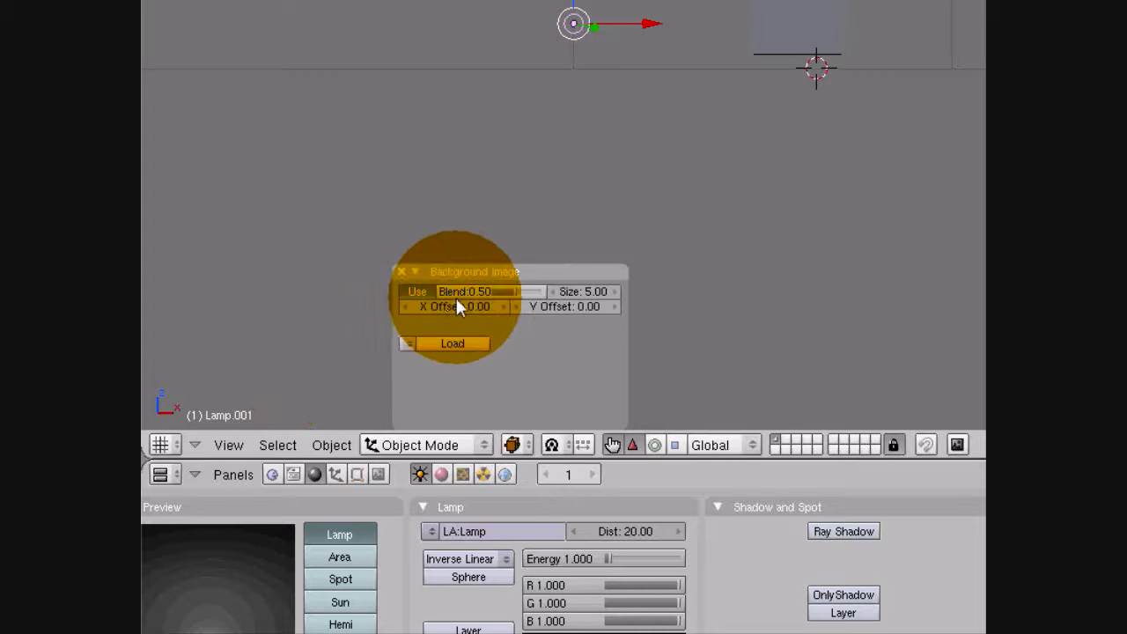
pyautogui.click(453, 343)
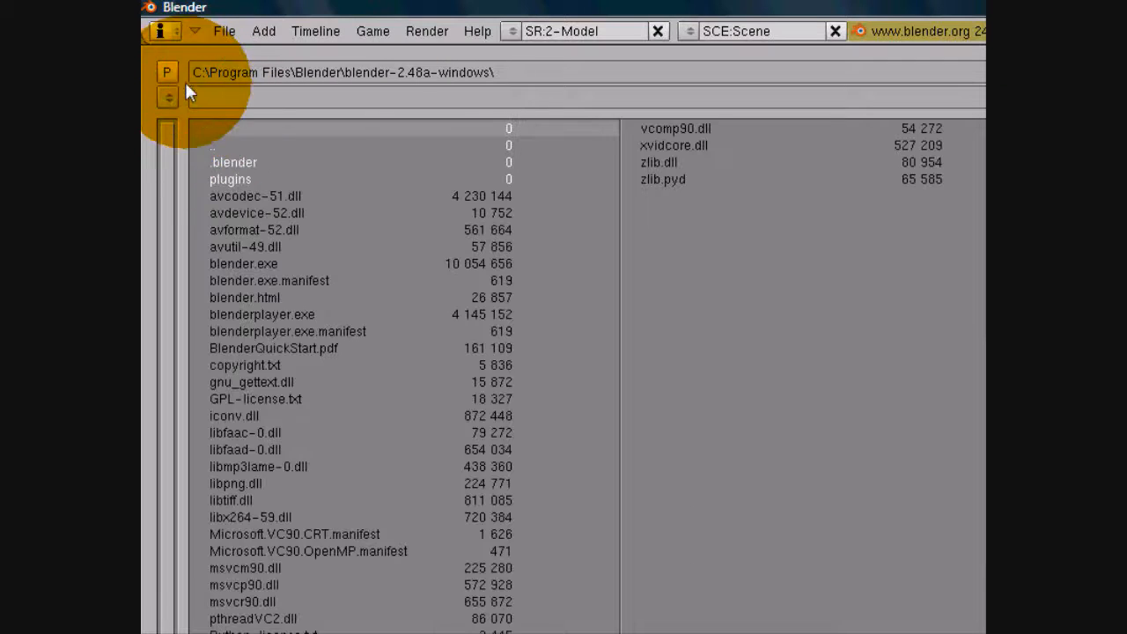
pyautogui.click(169, 93)
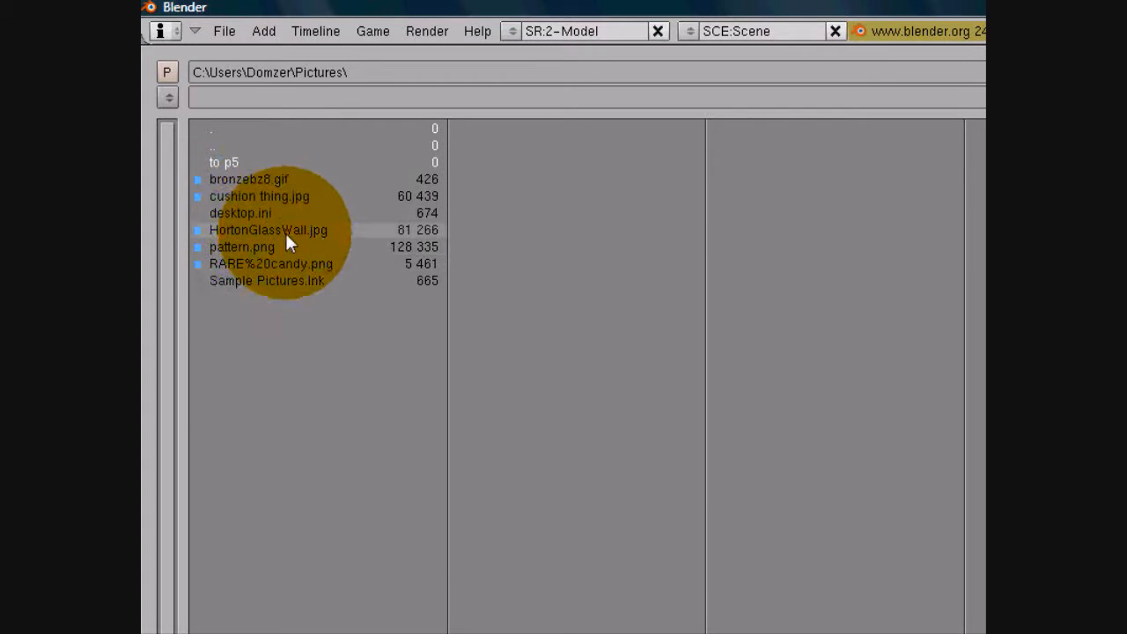
pyautogui.click(268, 229)
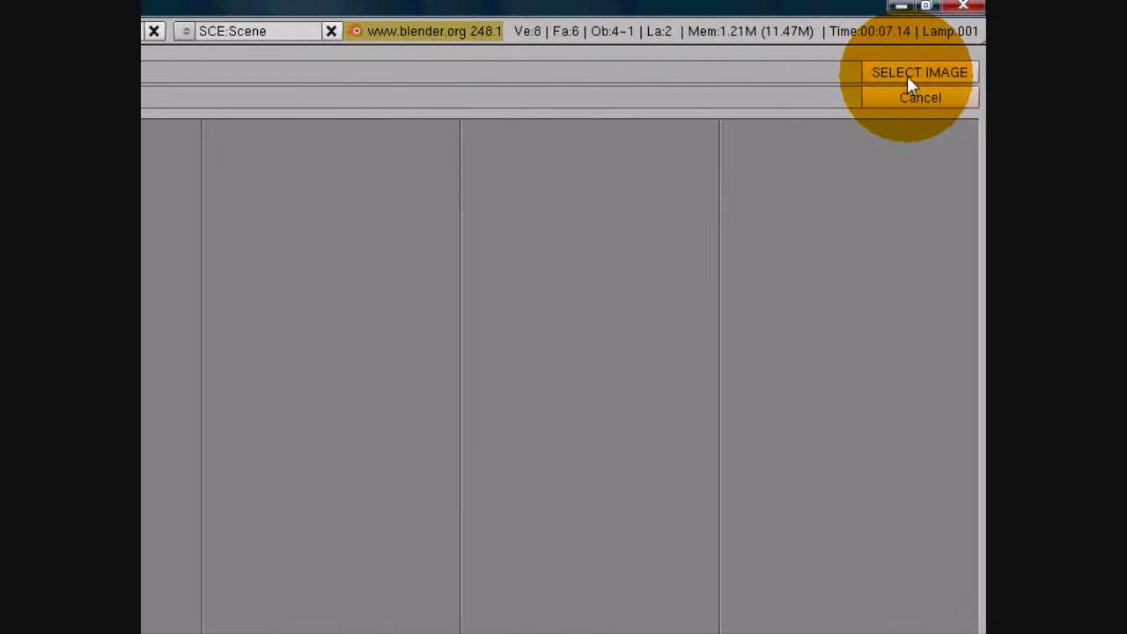
pyautogui.click(919, 73)
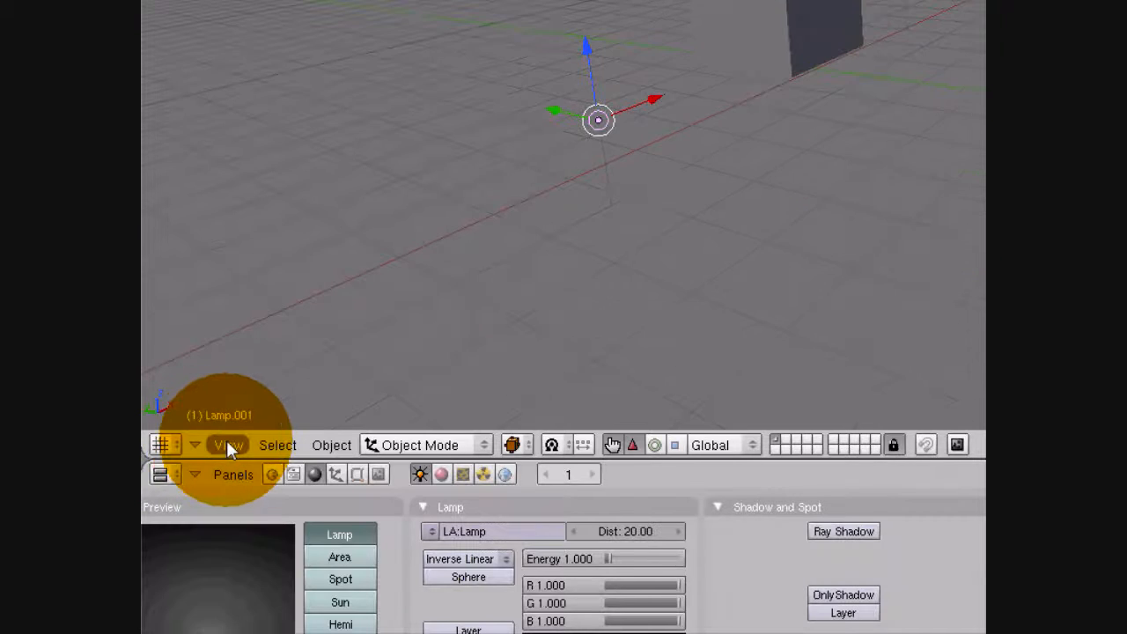
# Step: In View > Background Image, unlink the current picture and start loading a new one
pyautogui.click(227, 444)
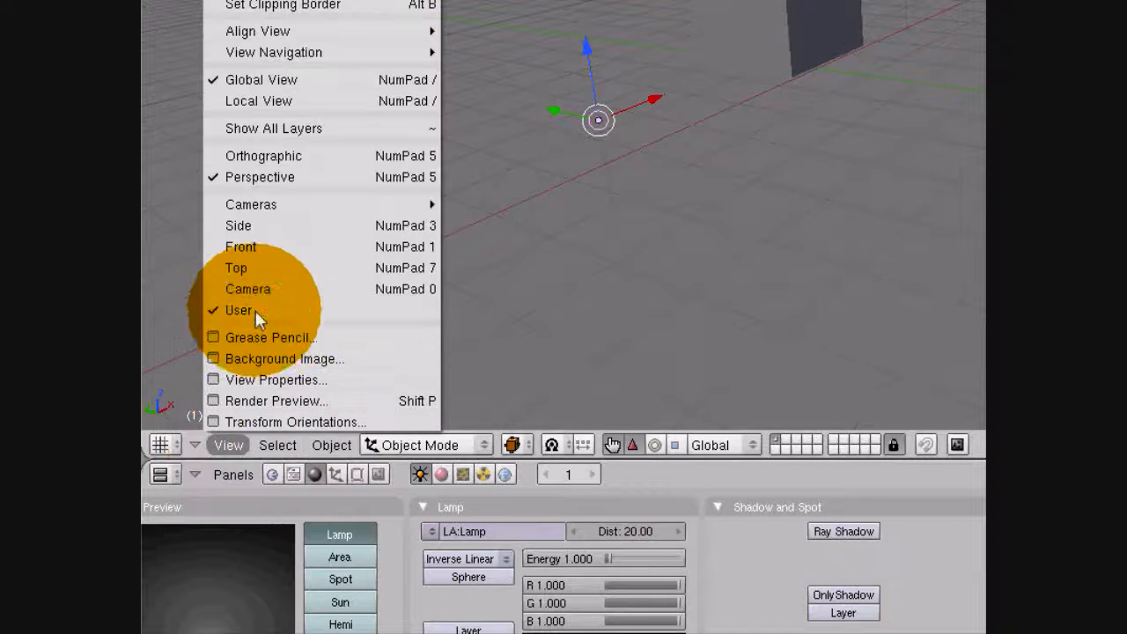
pyautogui.click(236, 268)
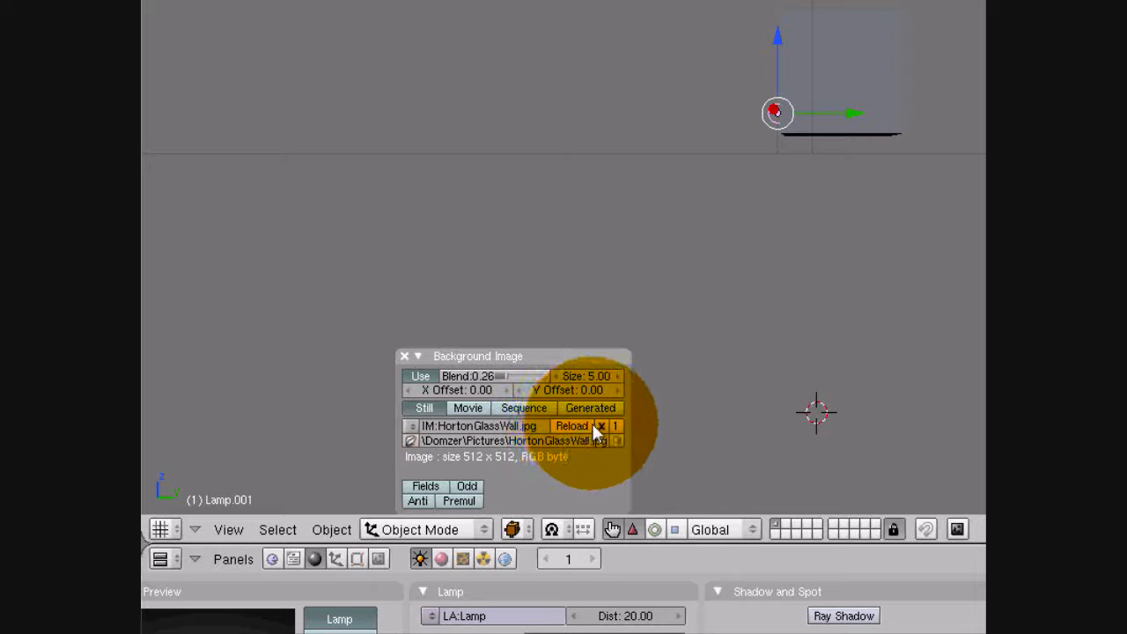
pyautogui.click(591, 426)
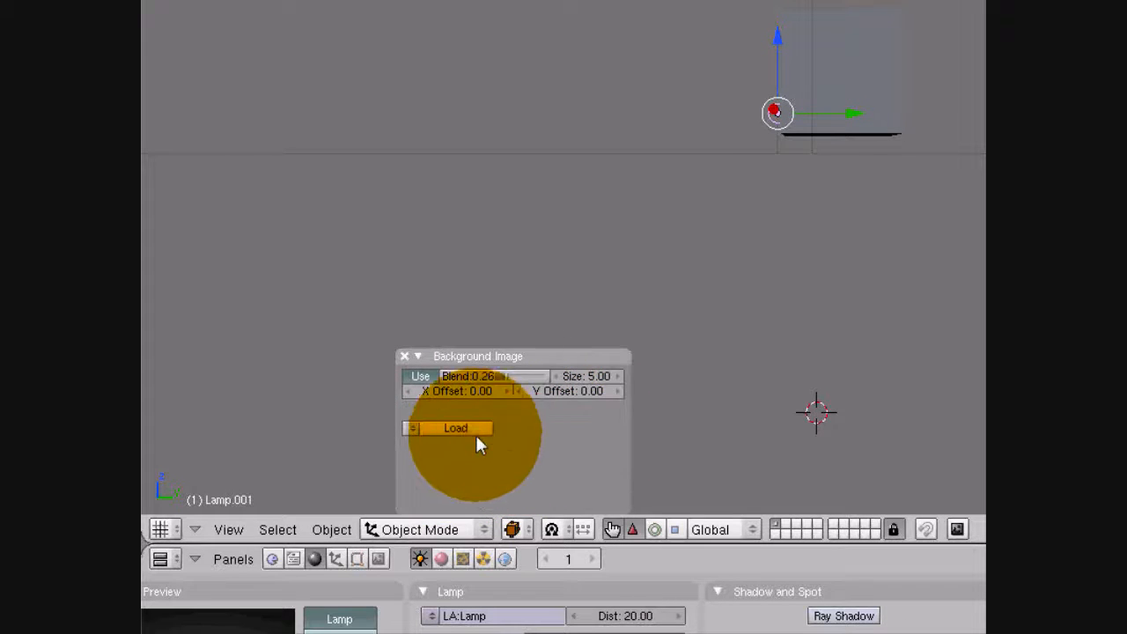
pyautogui.click(454, 428)
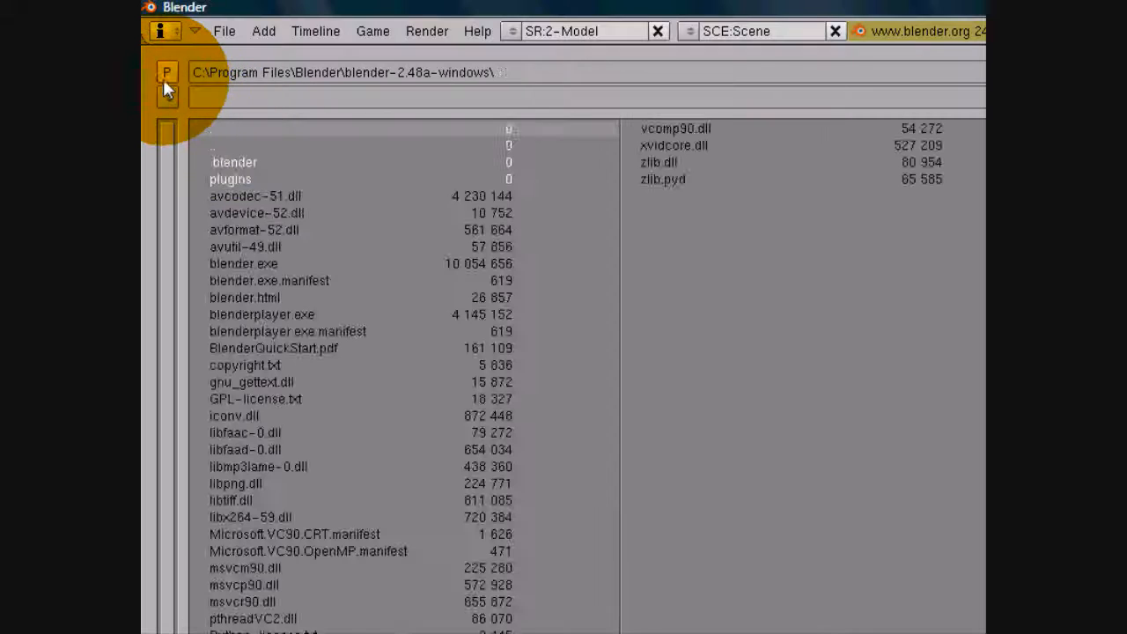
# Step: Browse to the Wallpapers folder and select new-google-logo-thumb.jpg as the background image
pyautogui.click(169, 97)
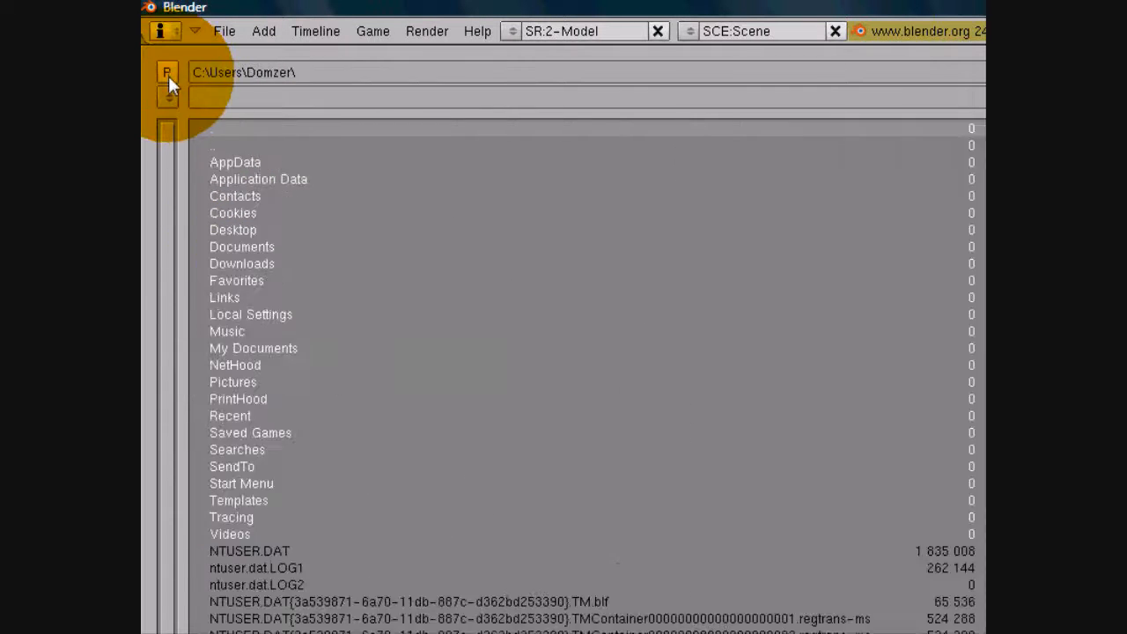
pyautogui.moveTo(280, 388)
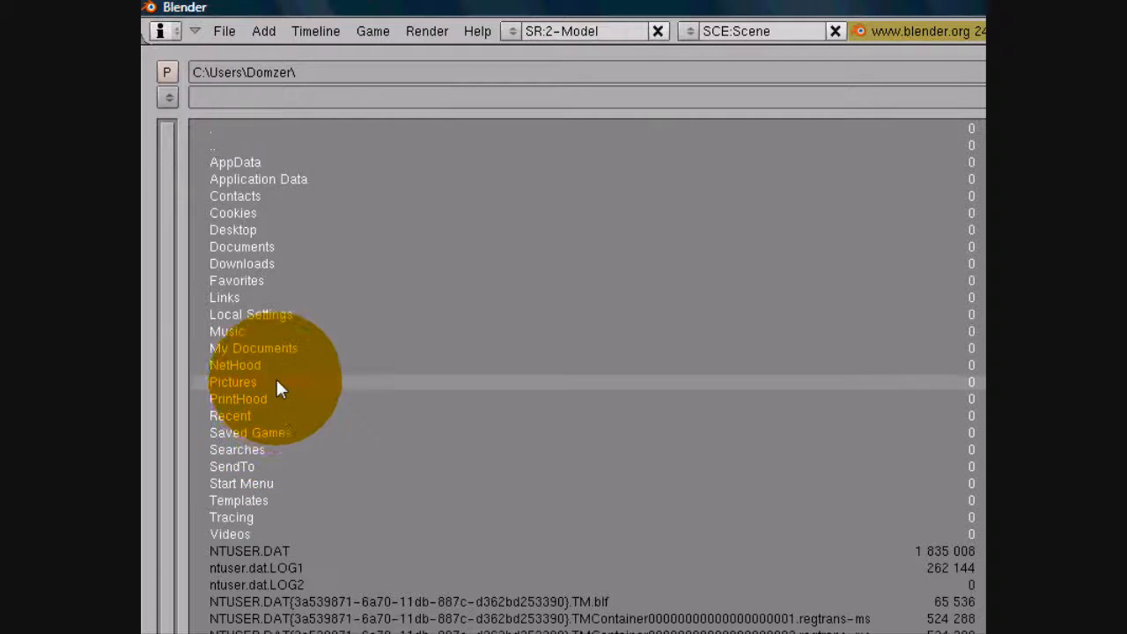
pyautogui.doubleClick(233, 381)
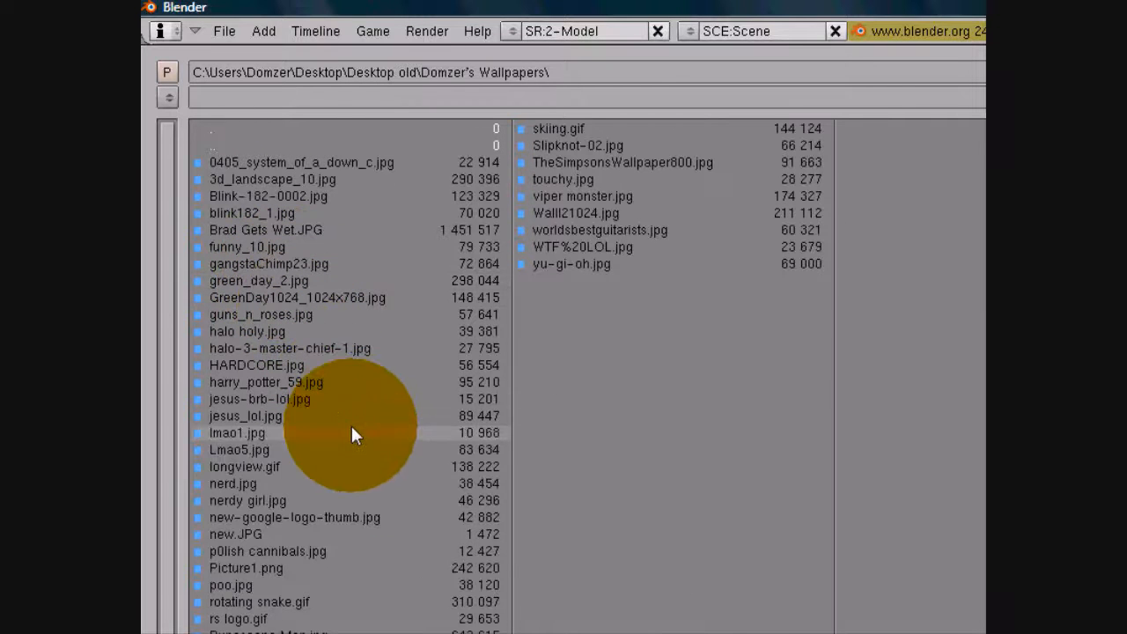
pyautogui.scroll(-3)
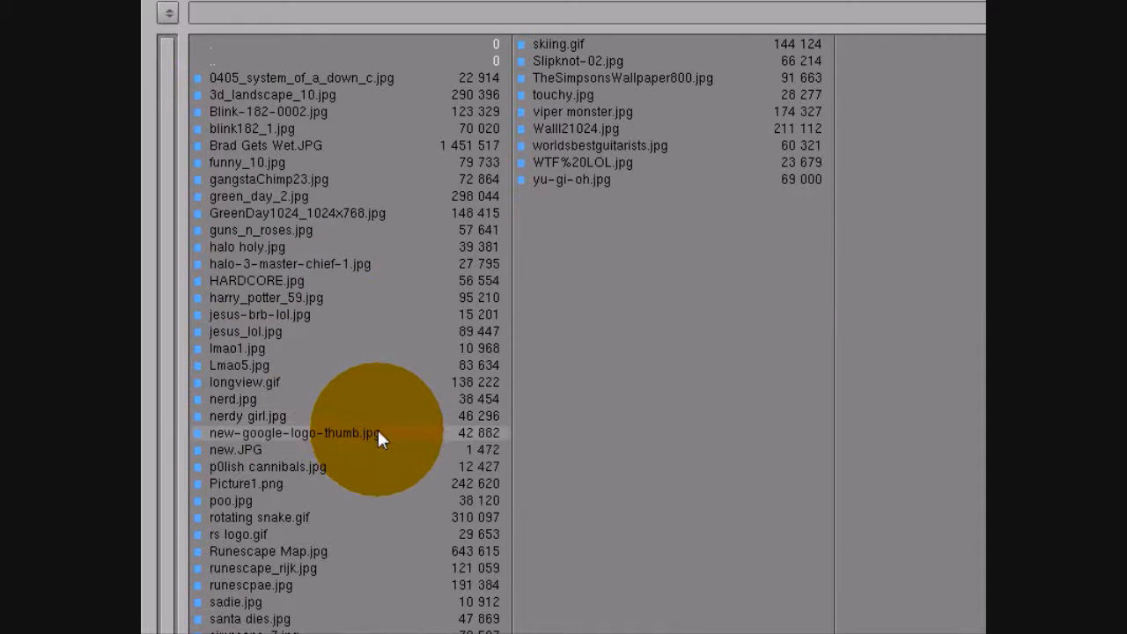
pyautogui.click(292, 434)
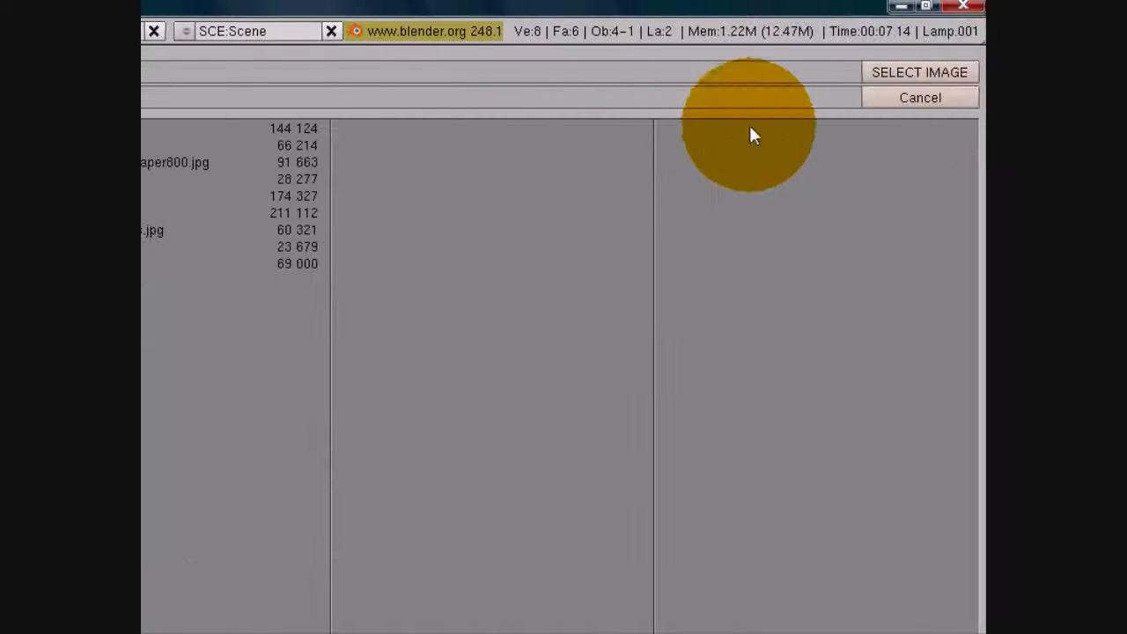
pyautogui.click(918, 70)
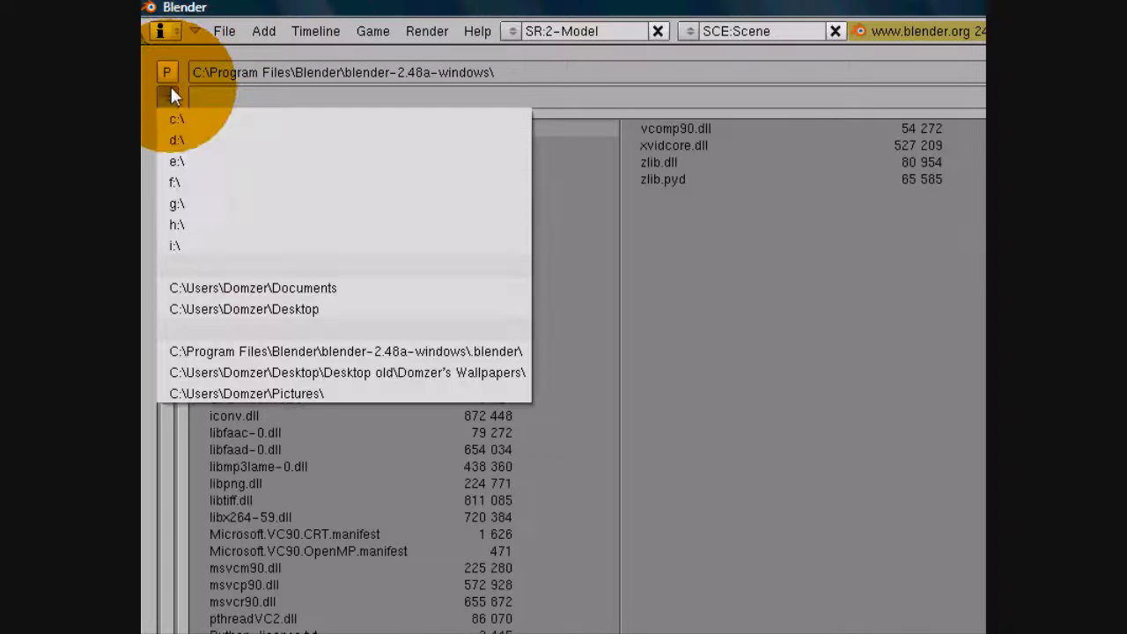
# Step: Via Desktop > Desktop old > Wallpapers, pick an image as background and return to the cube view
pyautogui.click(243, 310)
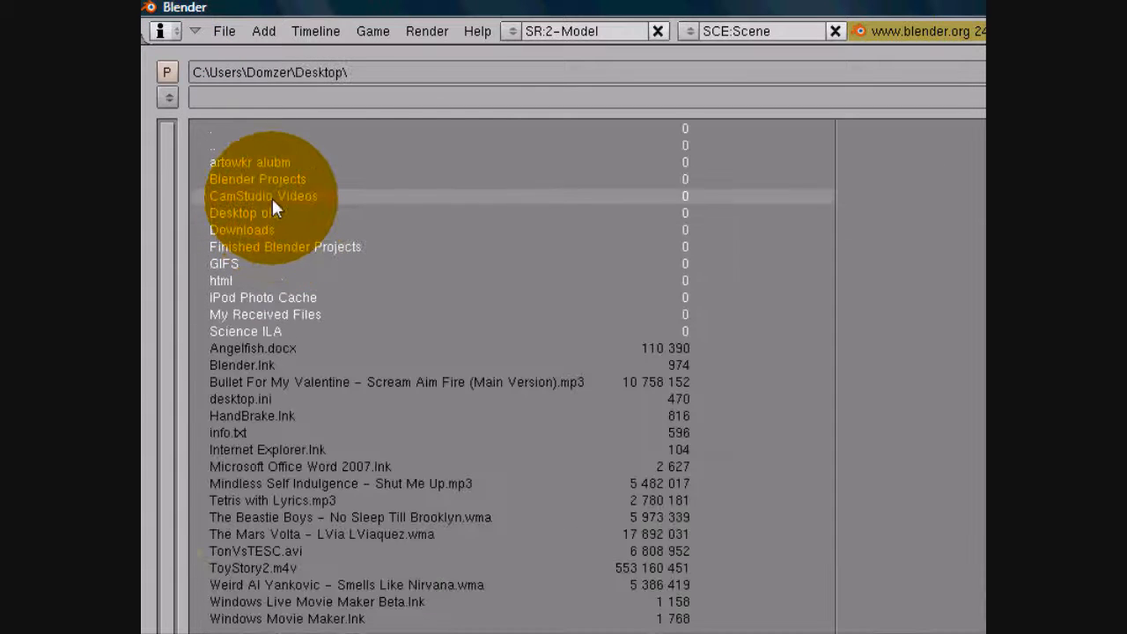
pyautogui.doubleClick(255, 212)
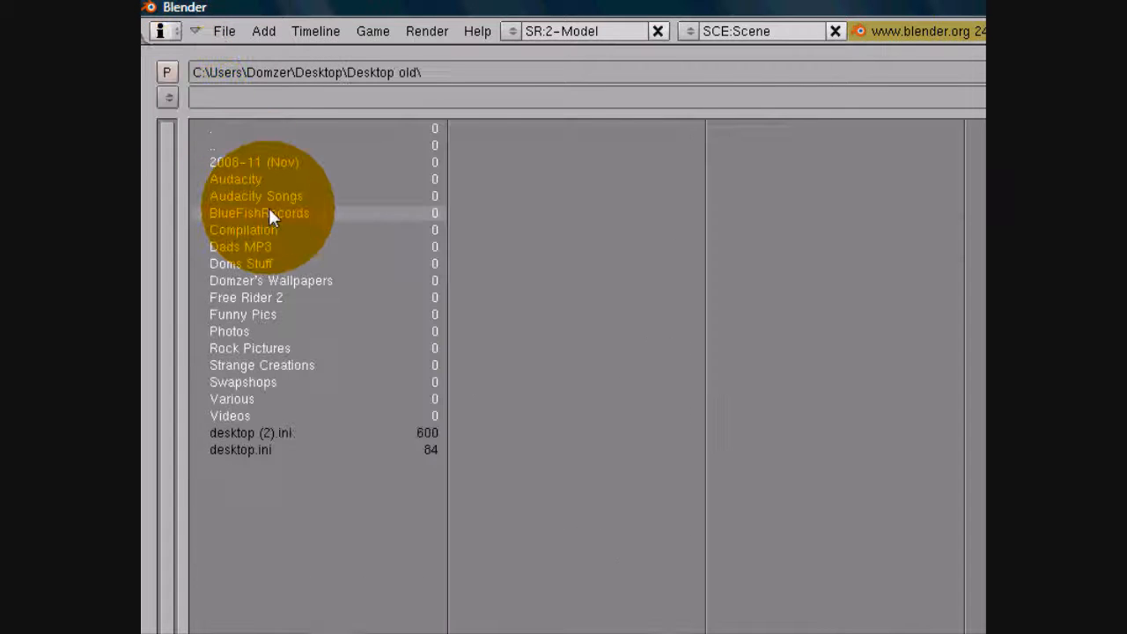
pyautogui.doubleClick(272, 280)
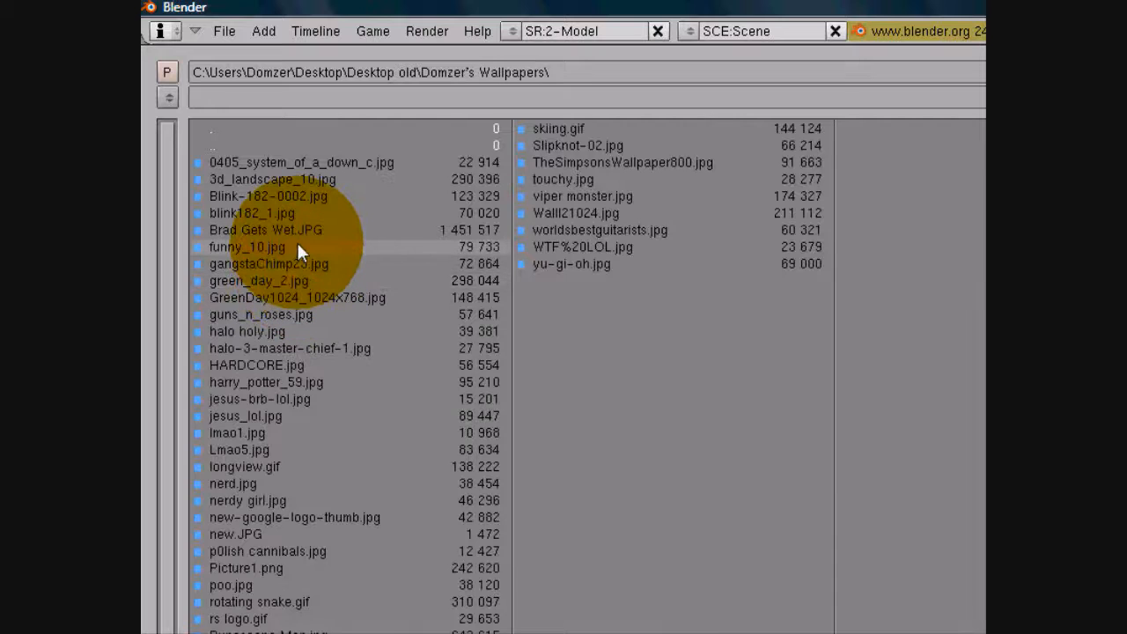
pyautogui.click(268, 264)
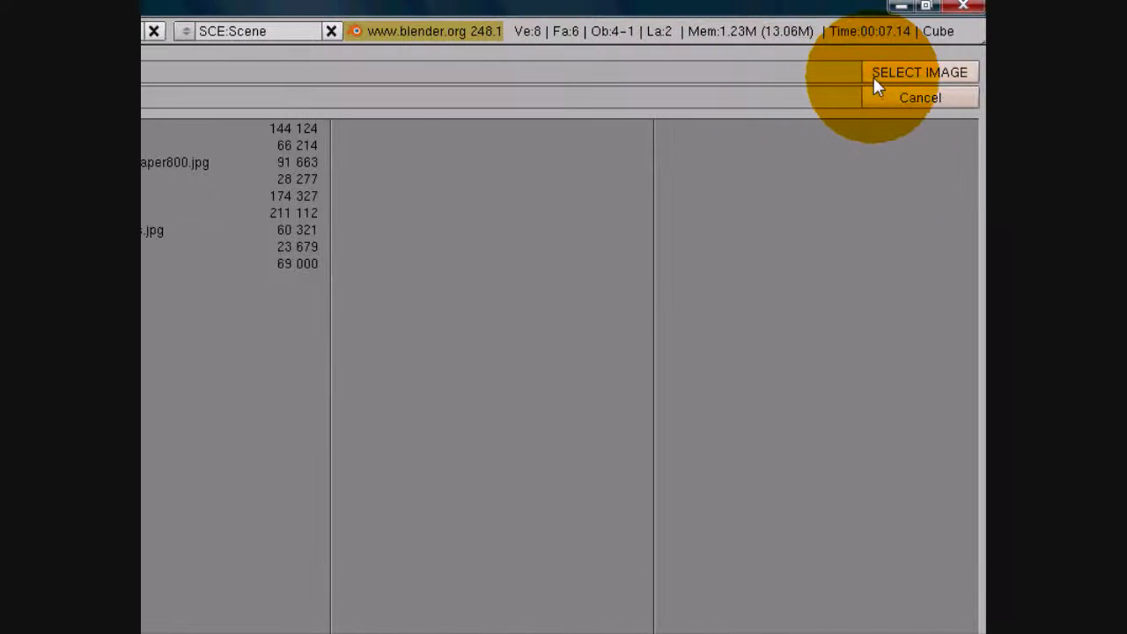
pyautogui.click(920, 71)
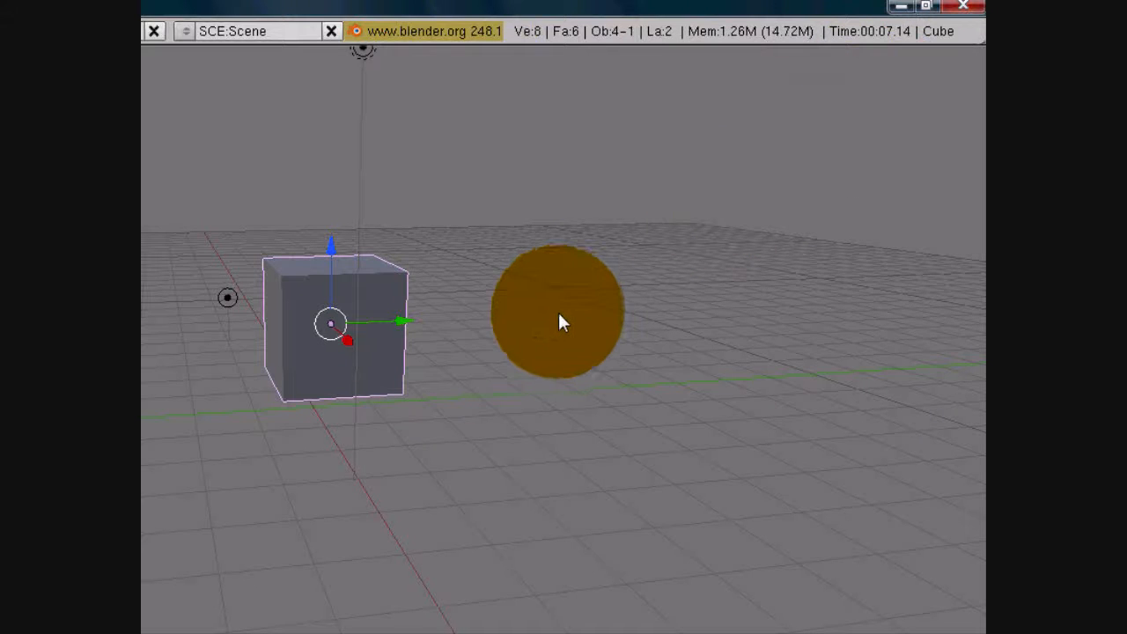
pyautogui.moveTo(555, 314); pyautogui.dragTo(369, 440)
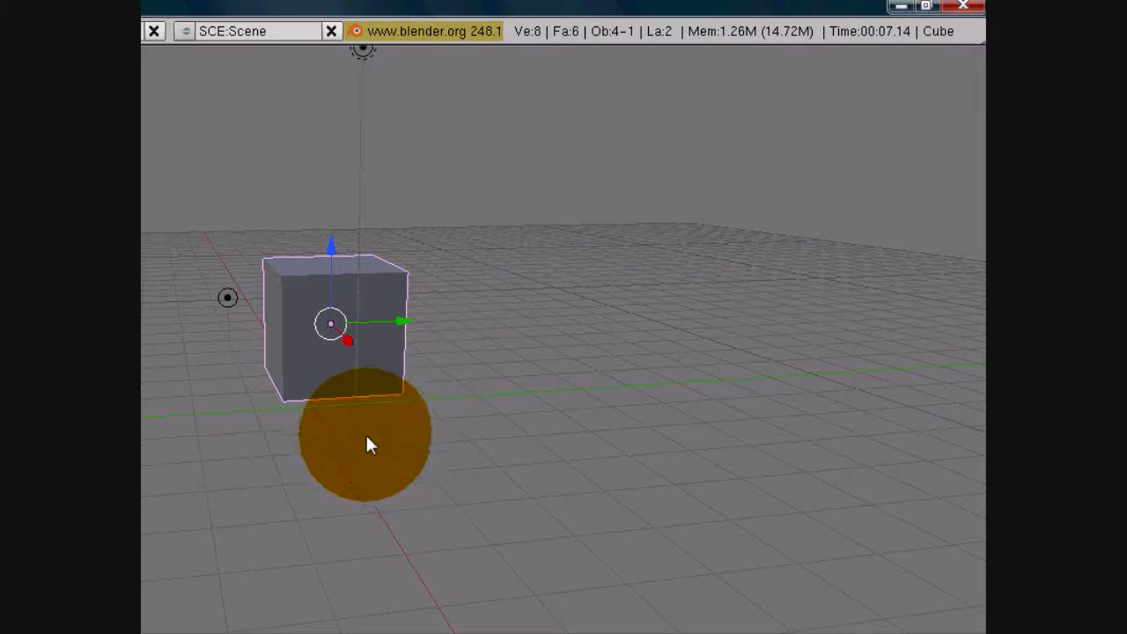